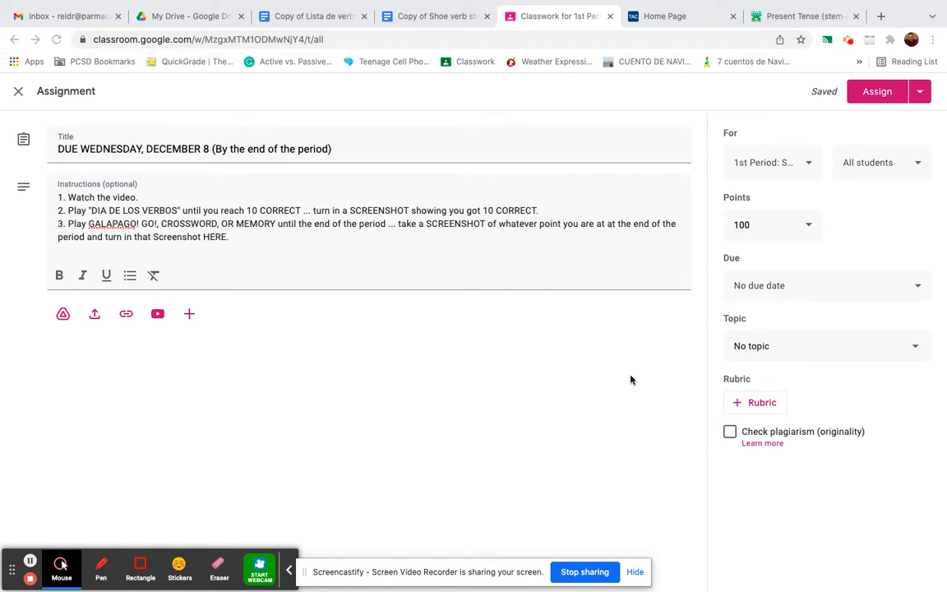
mouse_move(510, 348)
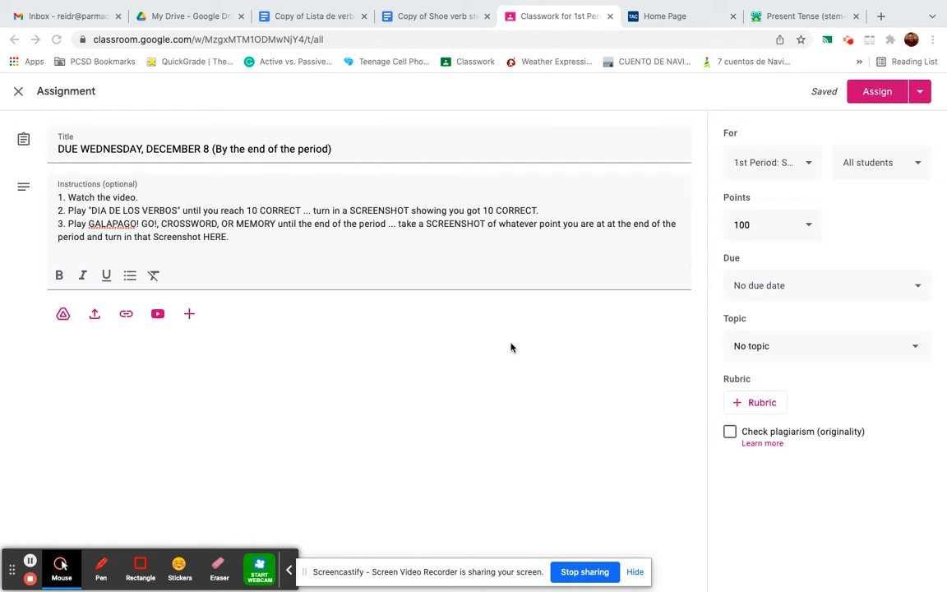
mouse_move(287, 258)
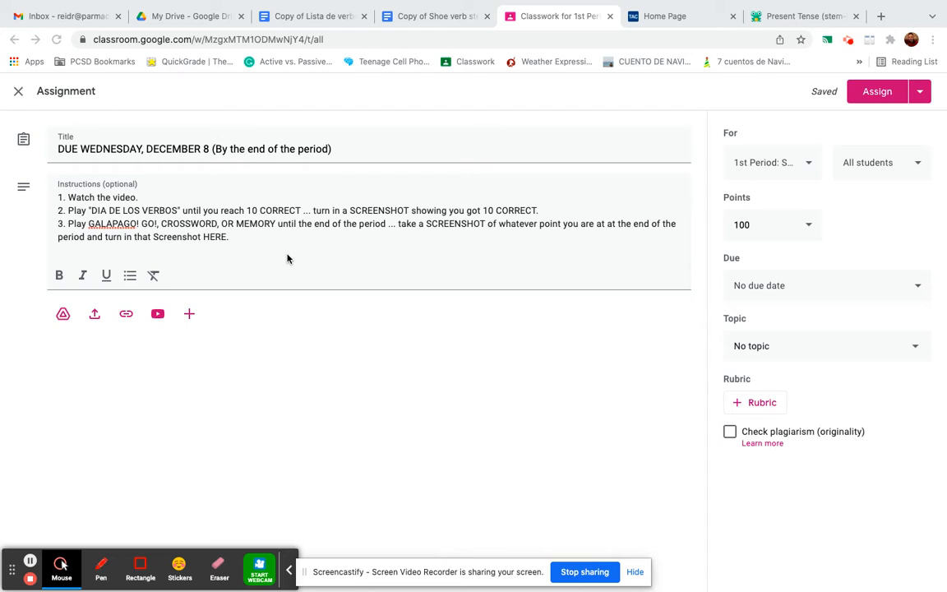
mouse_move(297, 245)
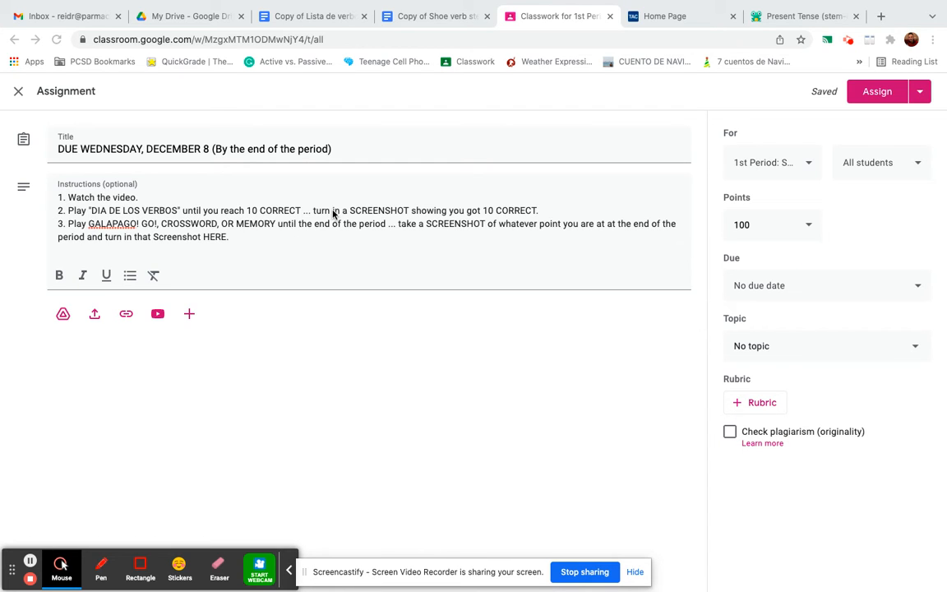
mouse_move(210, 414)
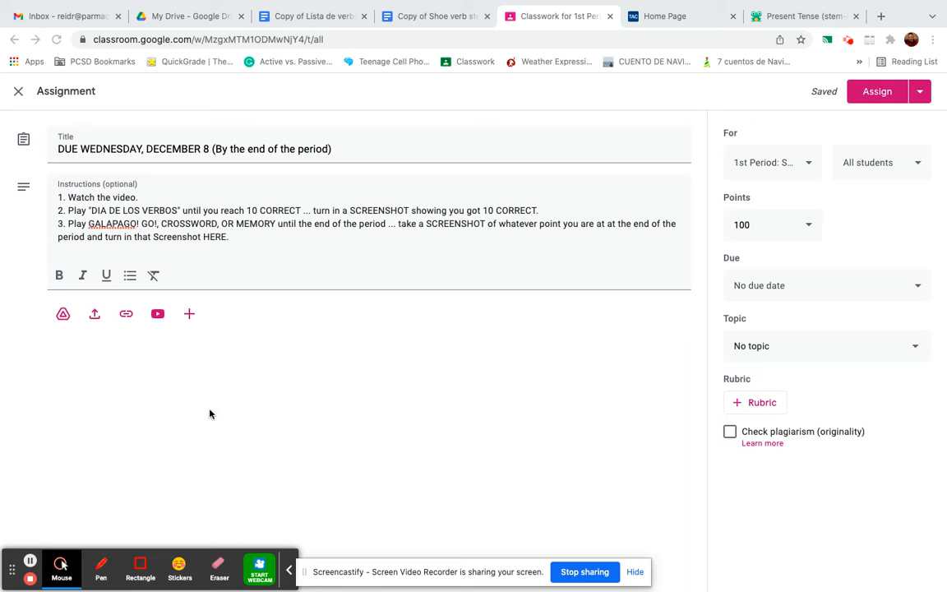
mouse_move(306, 370)
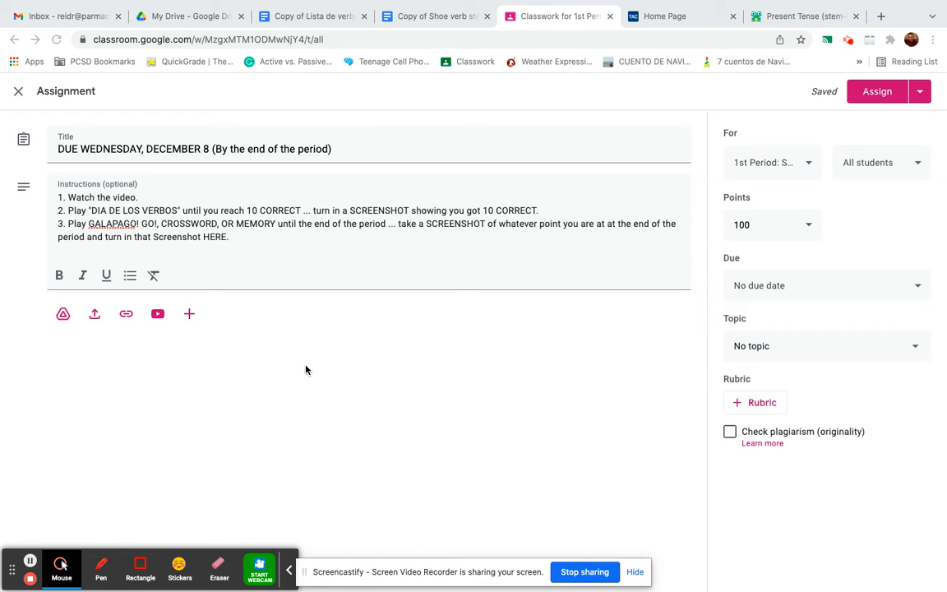
mouse_move(112, 197)
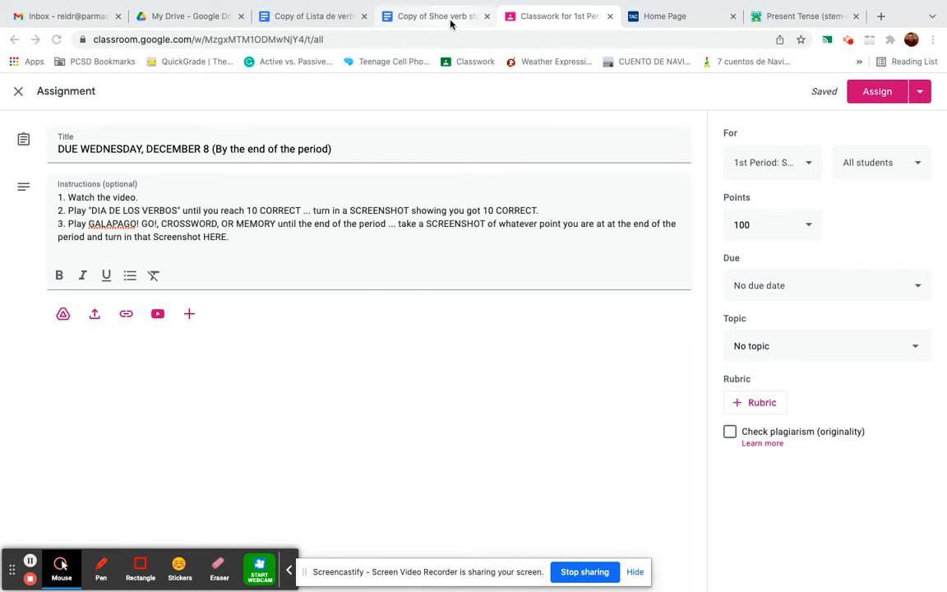
Step: Show the 'Copy of Shoe verb steps' document with its five conjugation steps
click(435, 16)
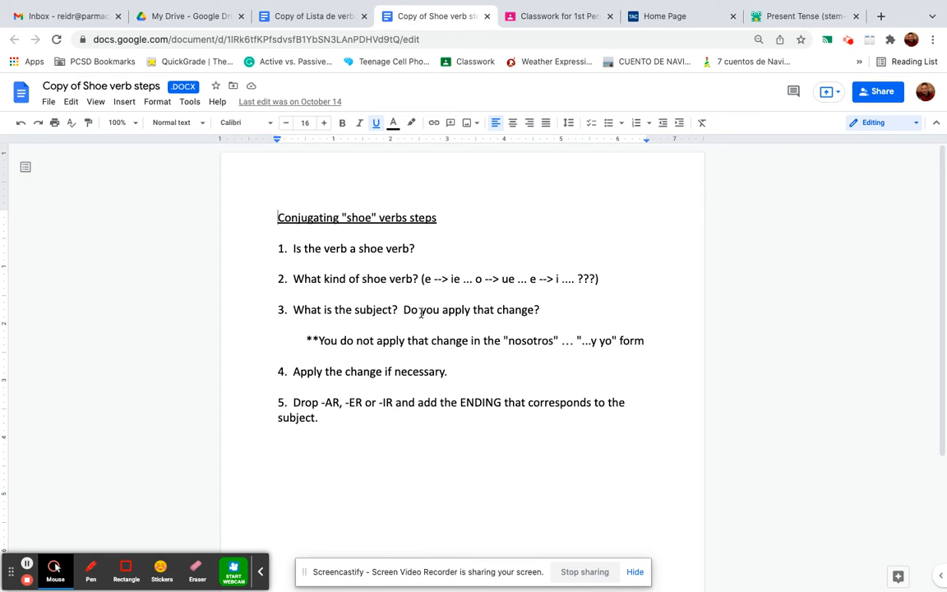
mouse_move(311, 16)
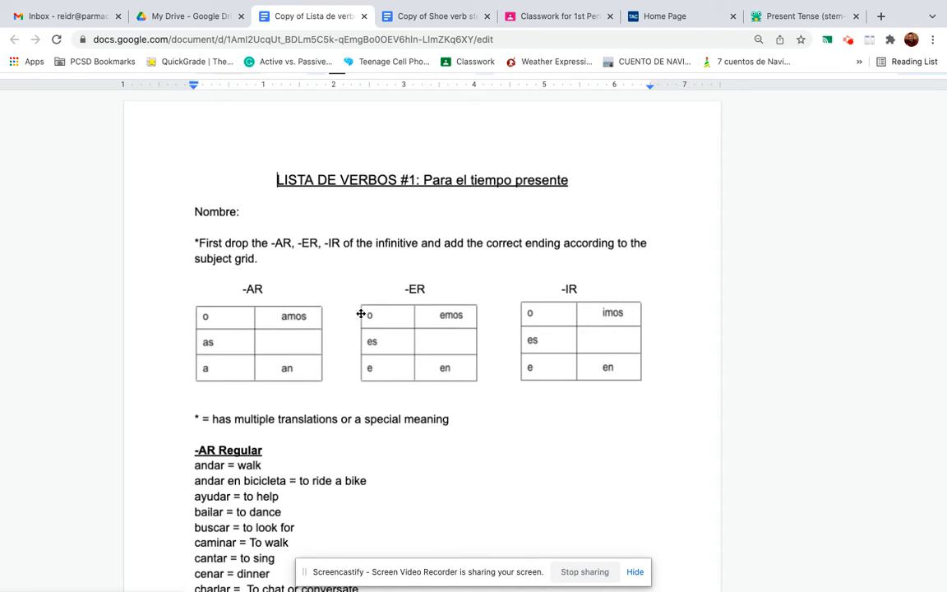
Step: Scroll through the LISTA DE VERBOS regular and shoe verb lists, then return to Classroom
scroll(down, 3)
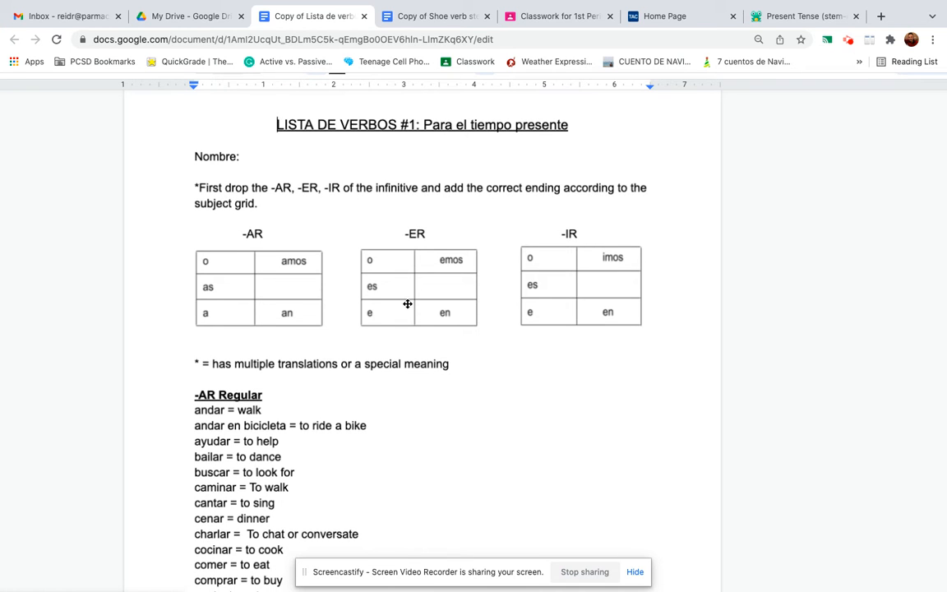
scroll(down, 3)
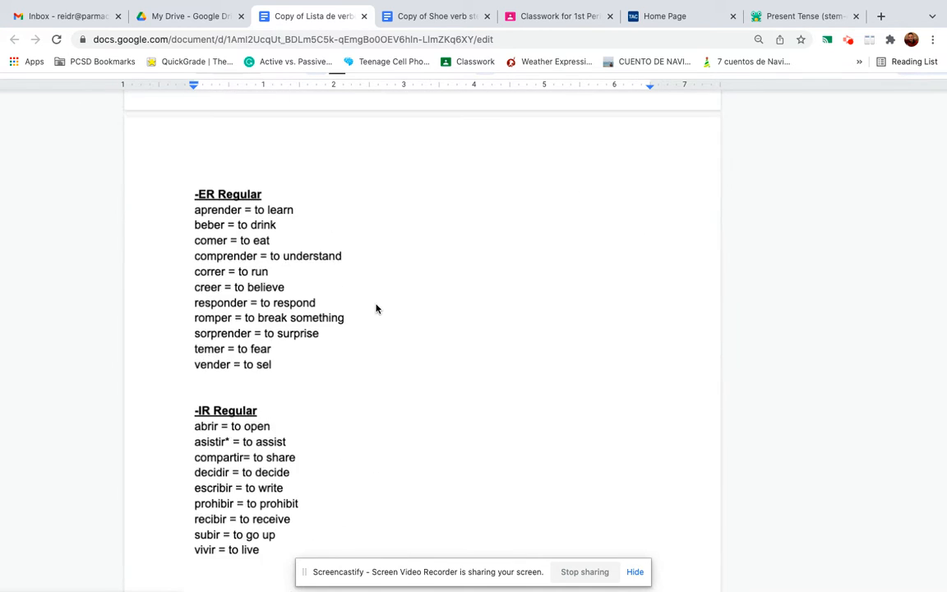
scroll(down, 3)
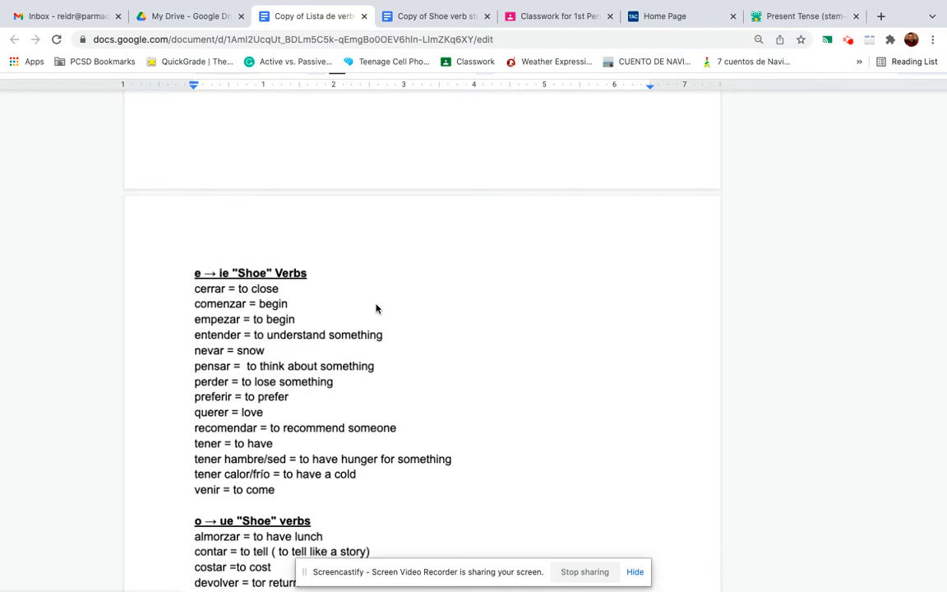
scroll(down, 3)
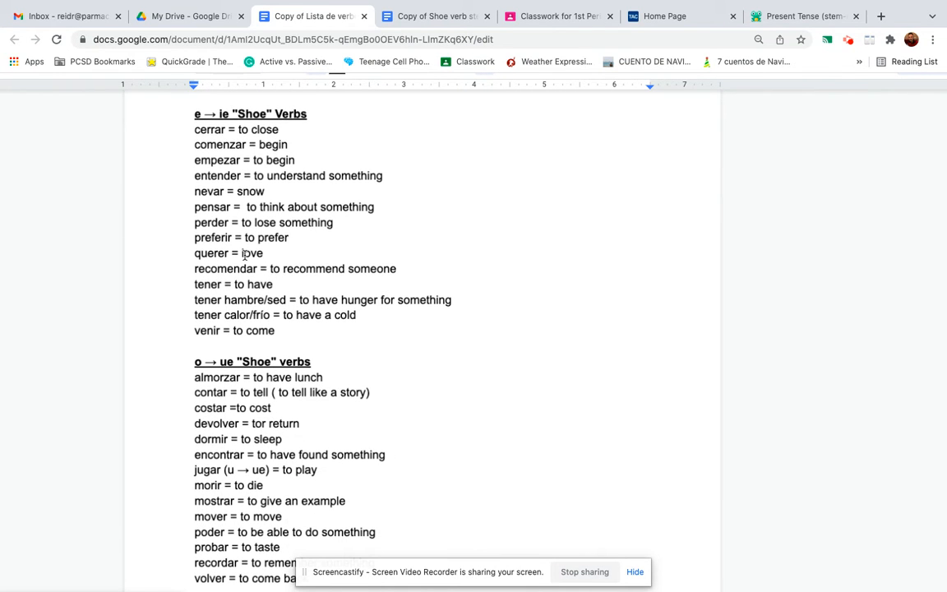
scroll(down, 3)
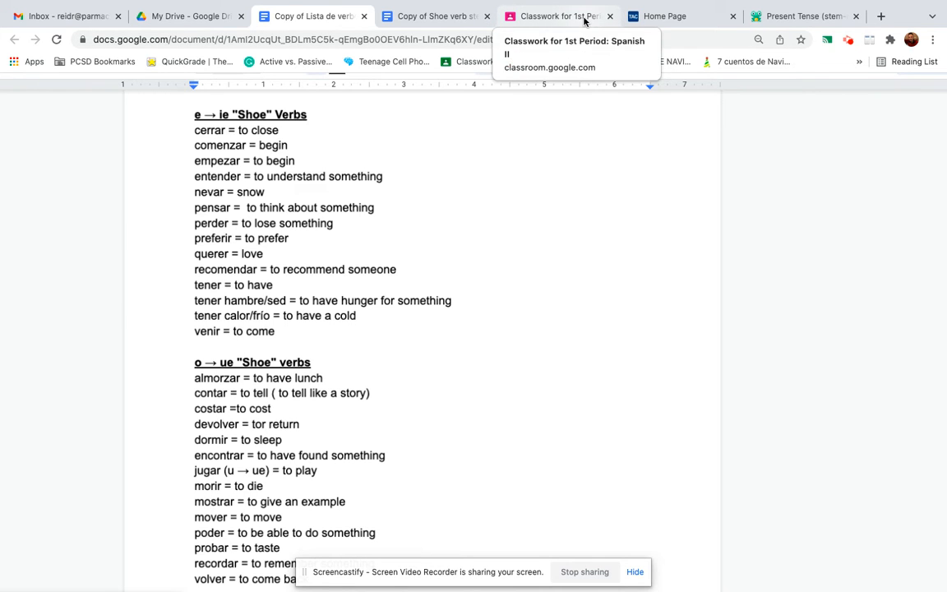
click(559, 15)
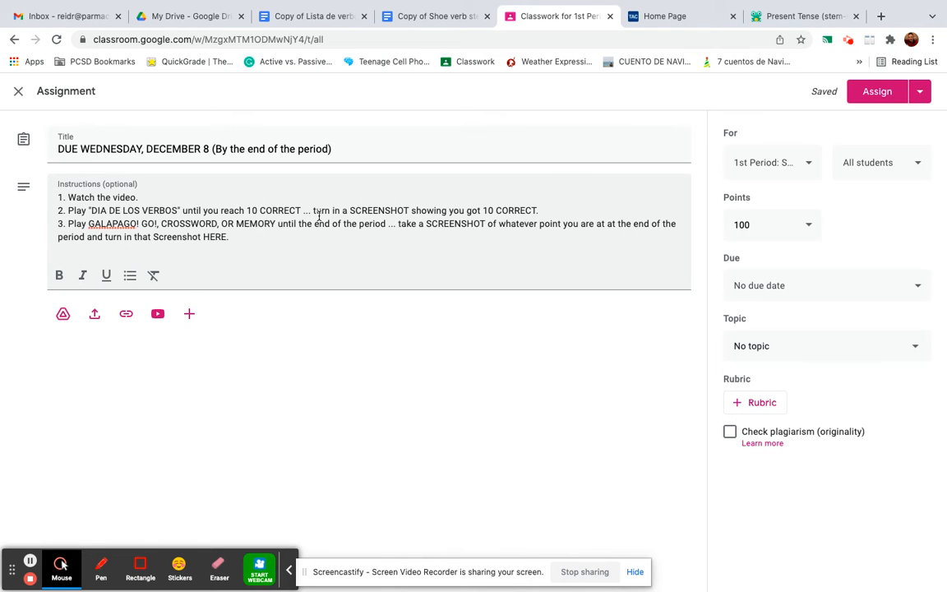
mouse_move(392, 213)
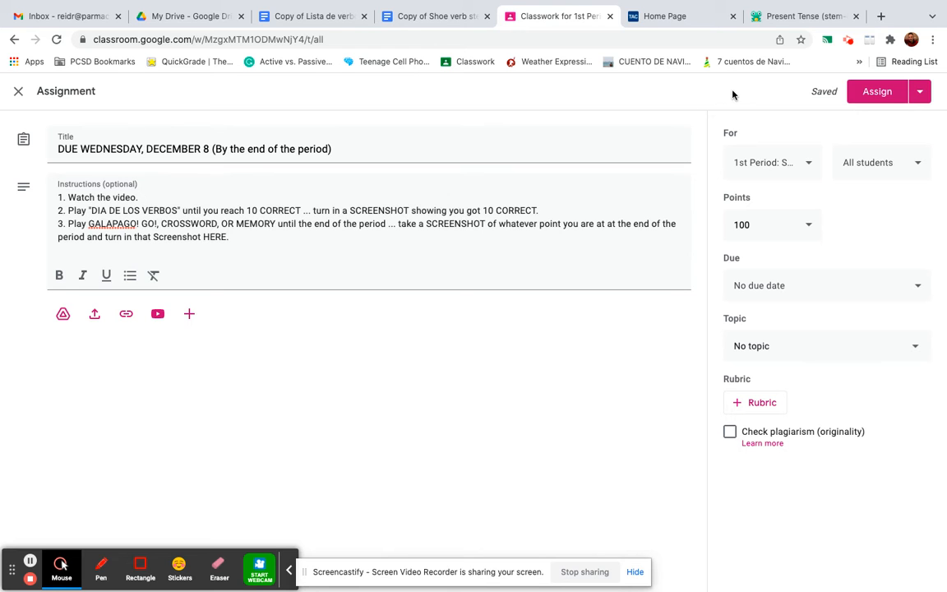
Step: Show the Conjuguemos 'Present Tense (stem-changing)' games page
click(800, 16)
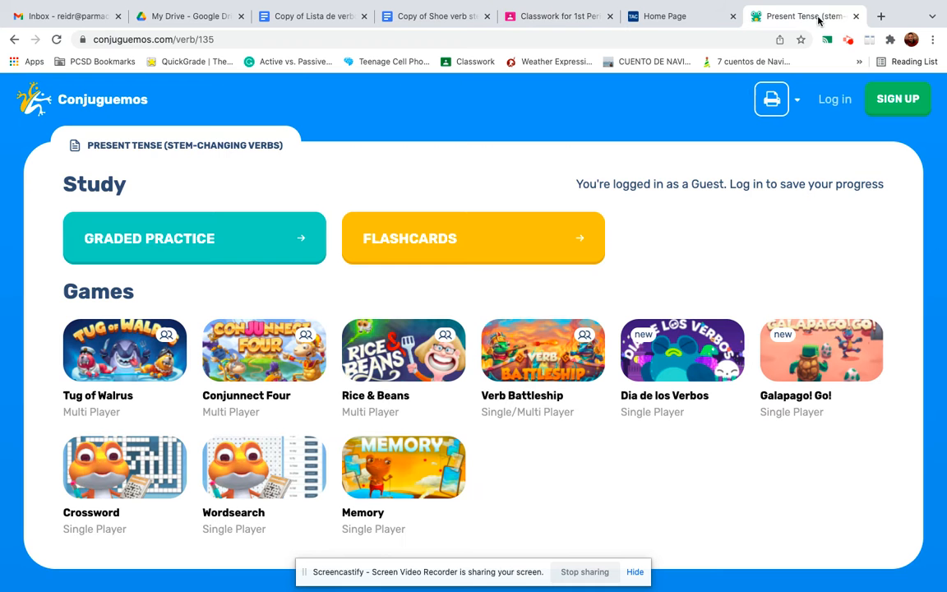
Step: Start the Dia de los Verbos game, dismissing the How to Play screen
click(681, 349)
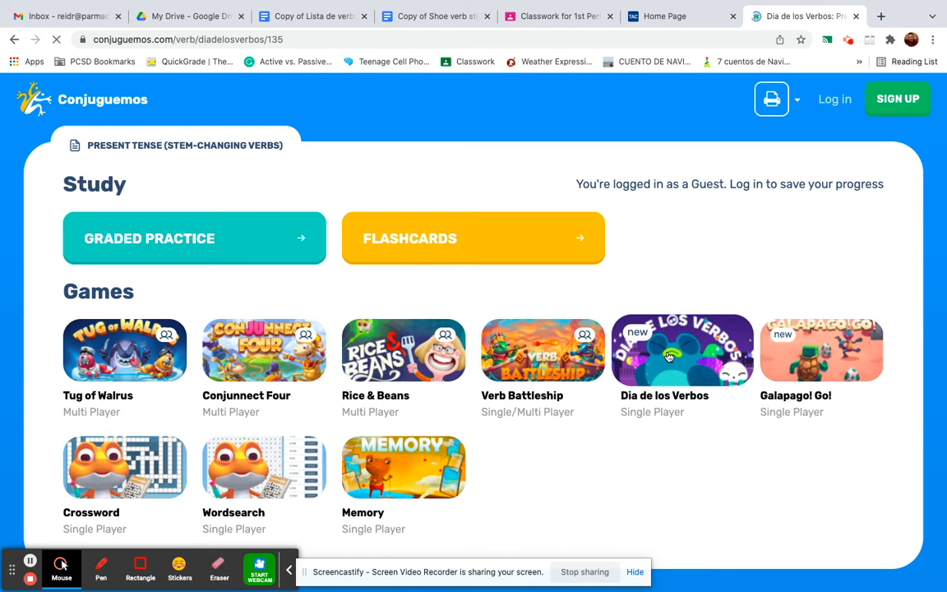
click(682, 350)
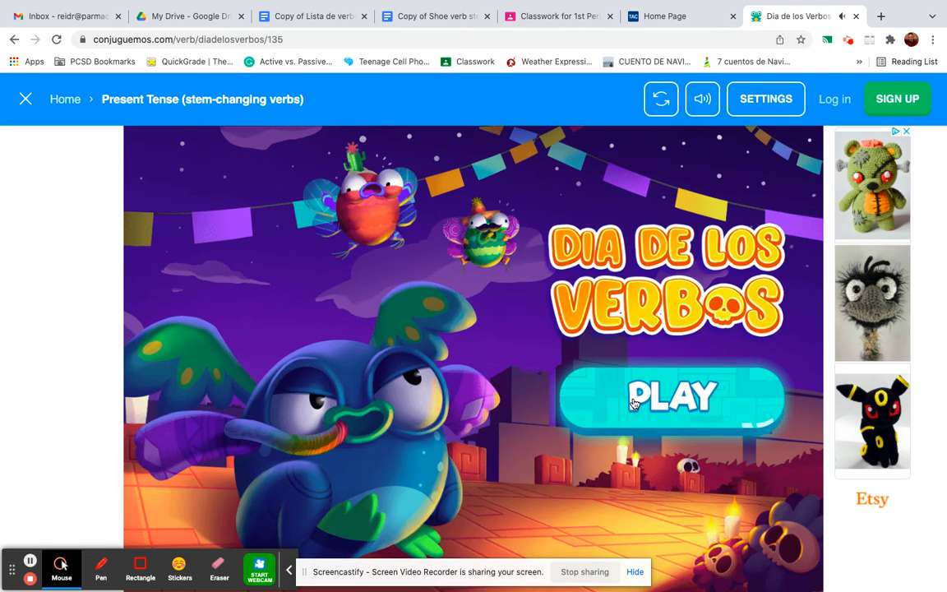
click(671, 396)
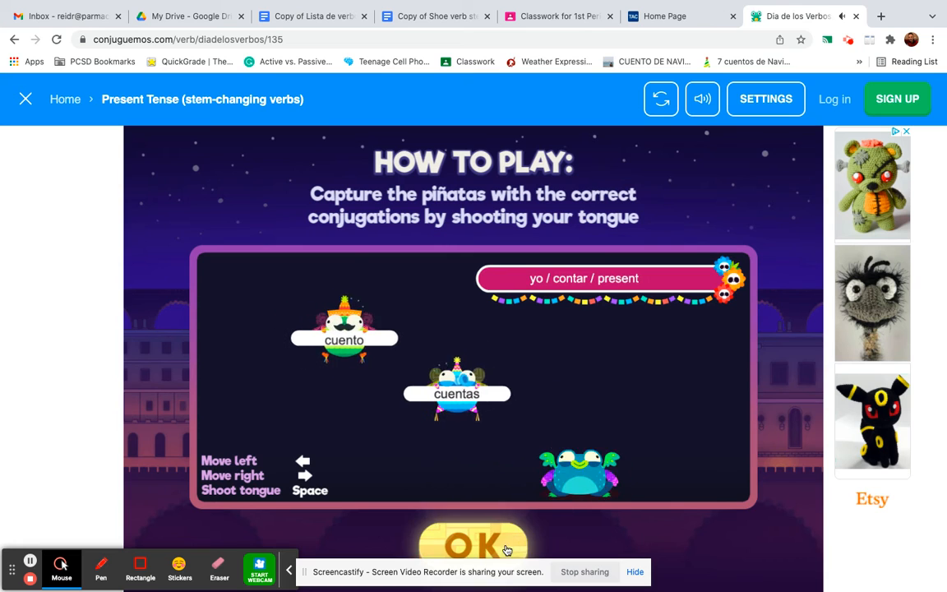
click(473, 544)
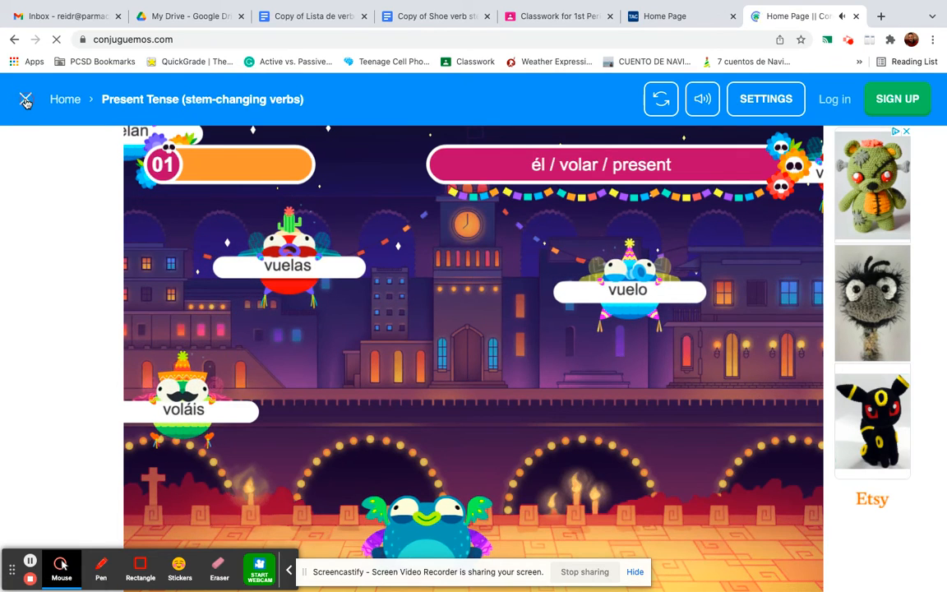
Step: Exit the game and reopen Present tense (stem-changing verbs) from Library's Spanish Verbs list
click(25, 99)
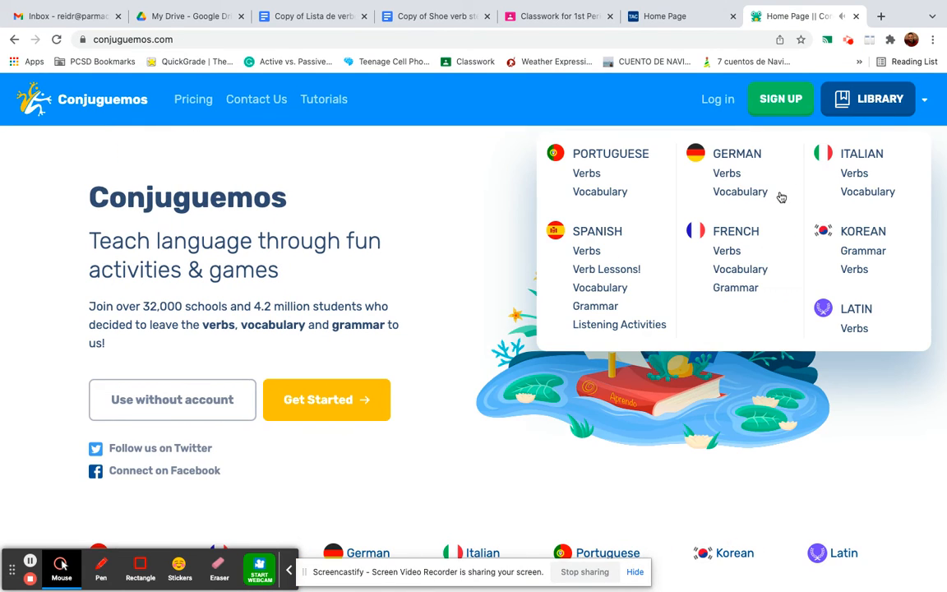
click(586, 251)
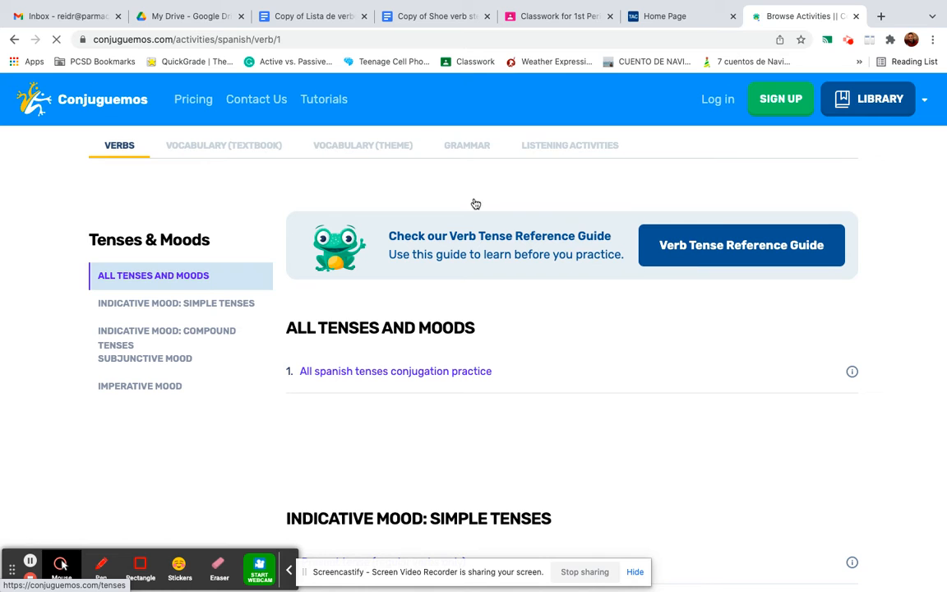
scroll(down, 3)
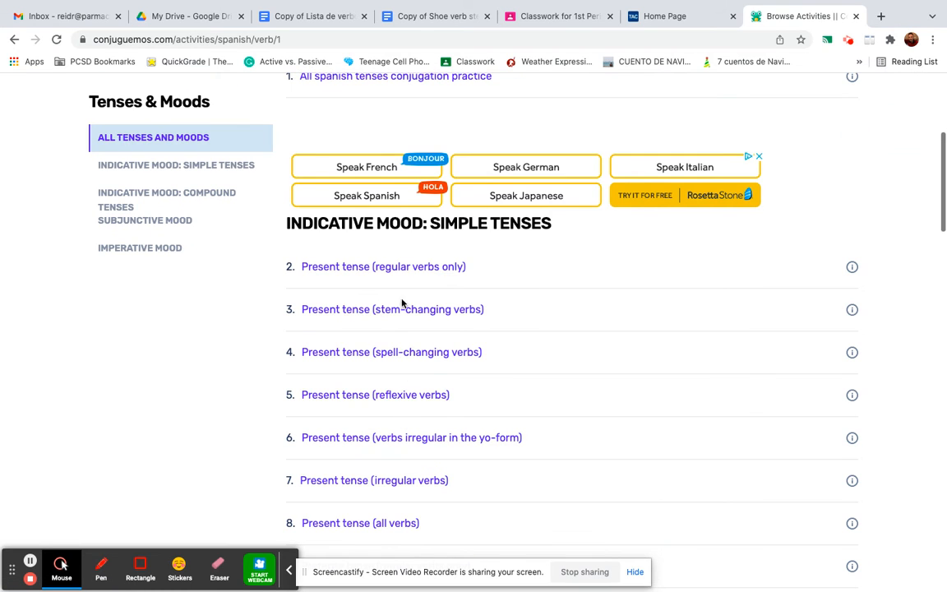
click(383, 266)
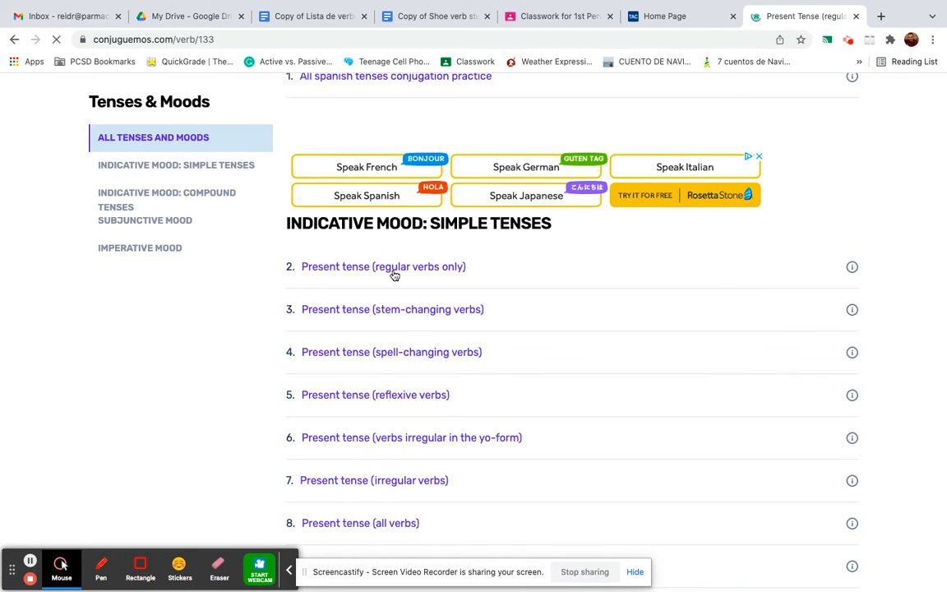
click(383, 266)
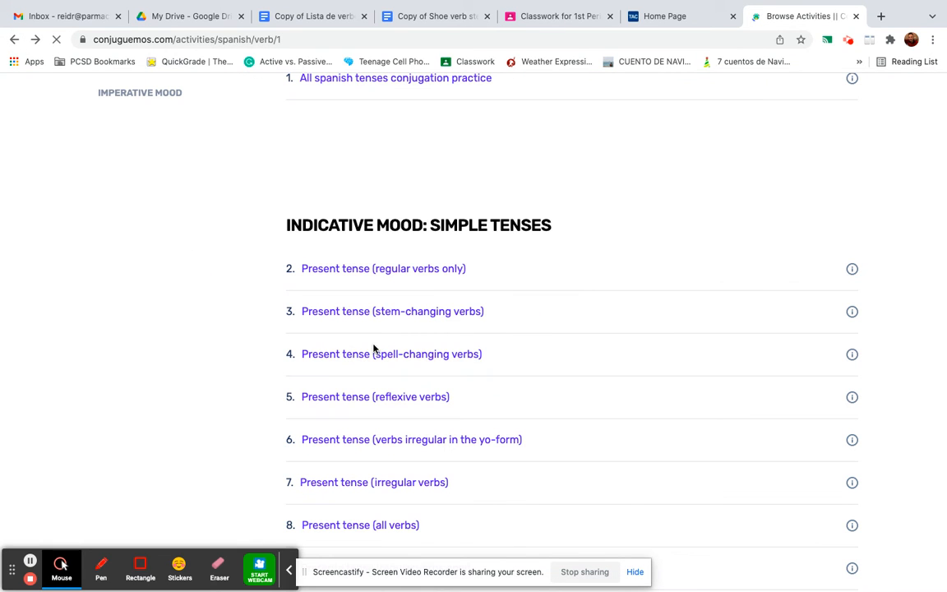
click(392, 311)
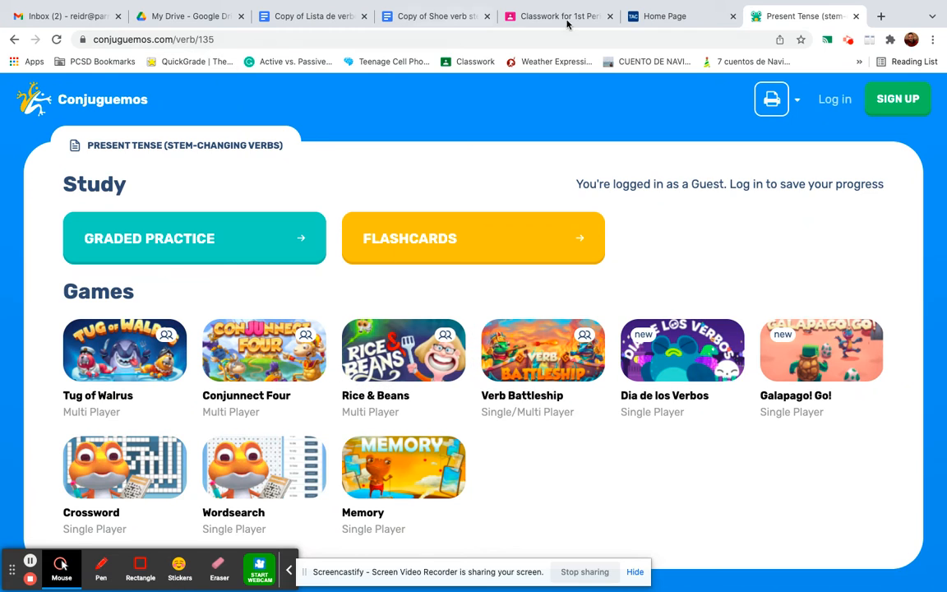
Step: Return to the Classwork for 1st Period tab showing the December 8 assignment draft
click(558, 16)
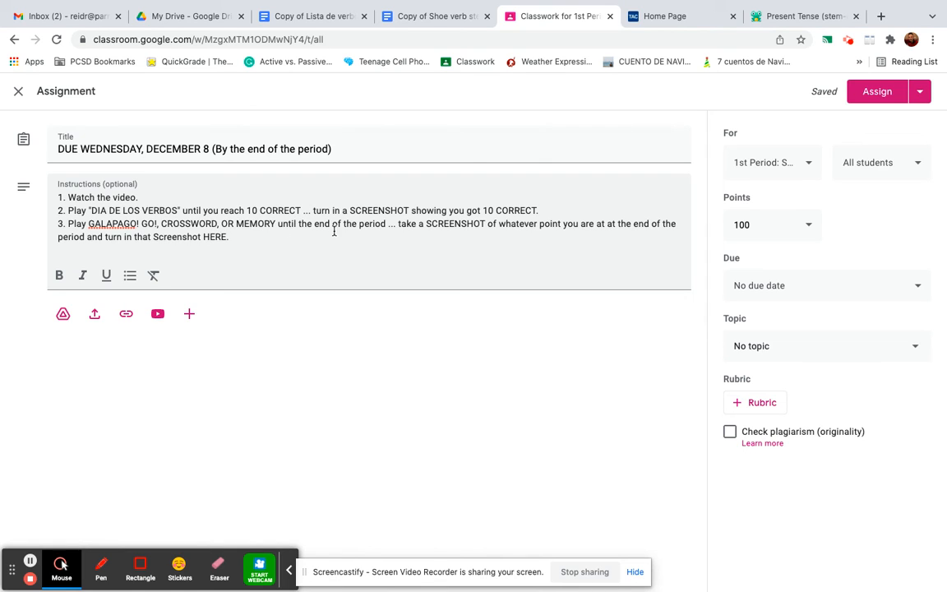
mouse_move(455, 232)
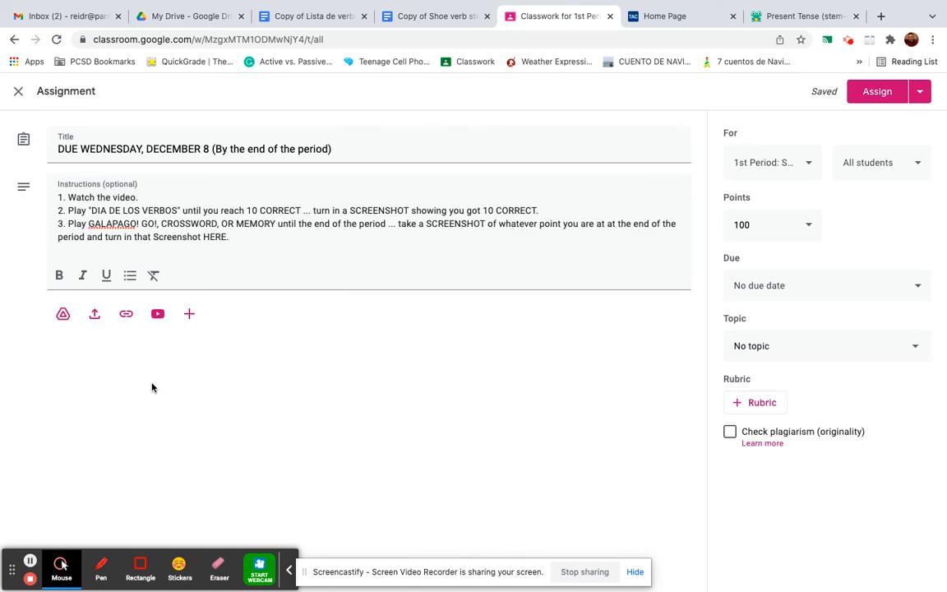
click(804, 16)
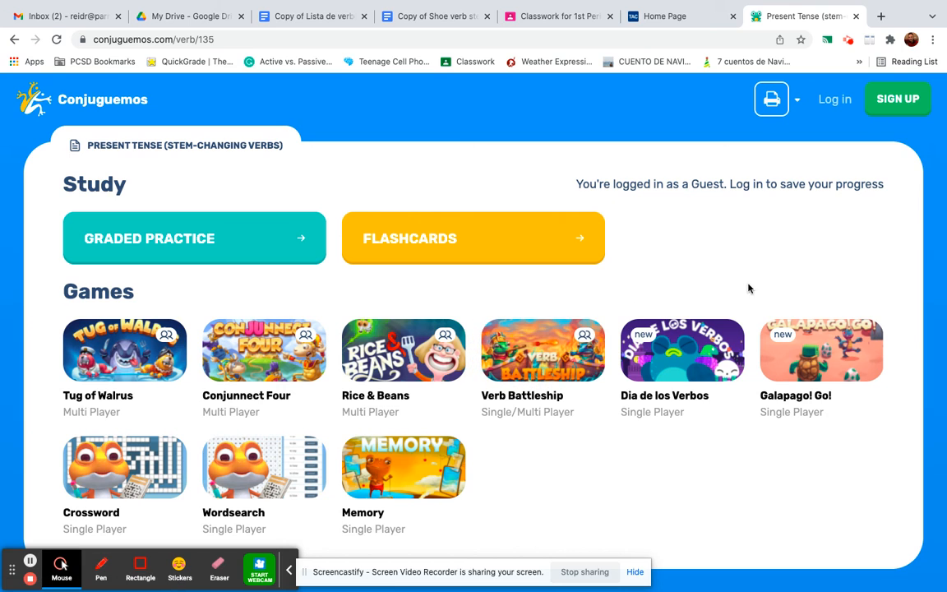
mouse_move(125, 467)
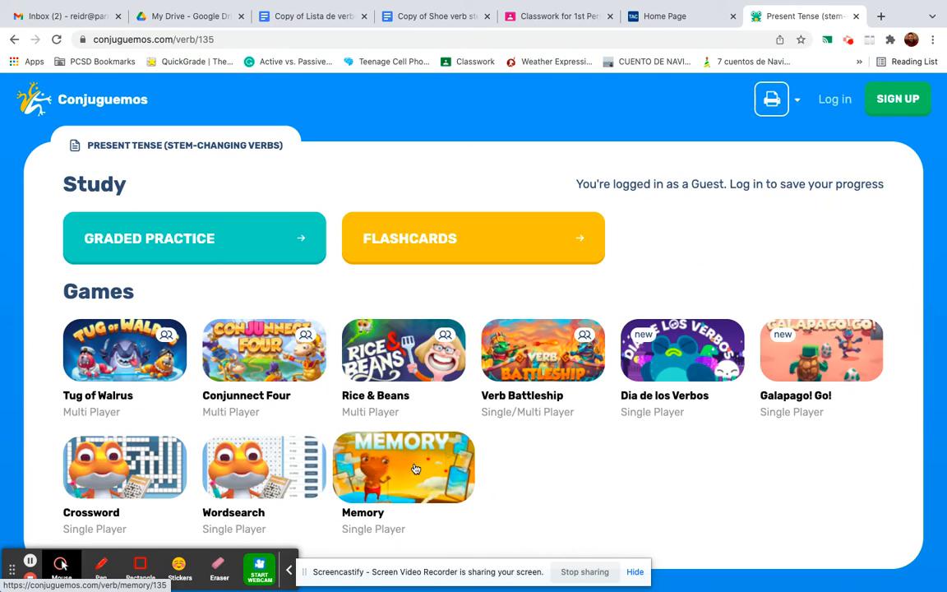
mouse_move(580, 480)
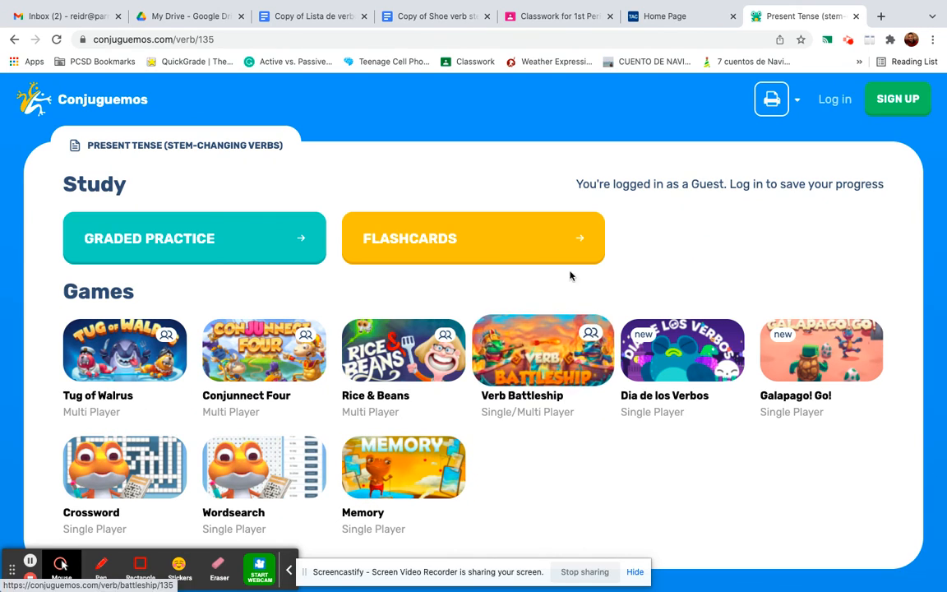
click(559, 16)
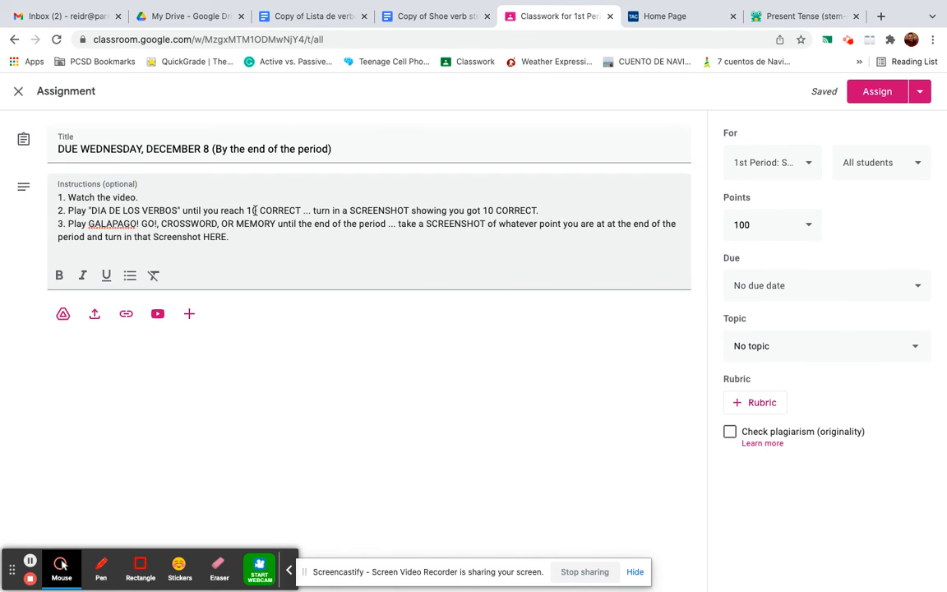
mouse_move(263, 207)
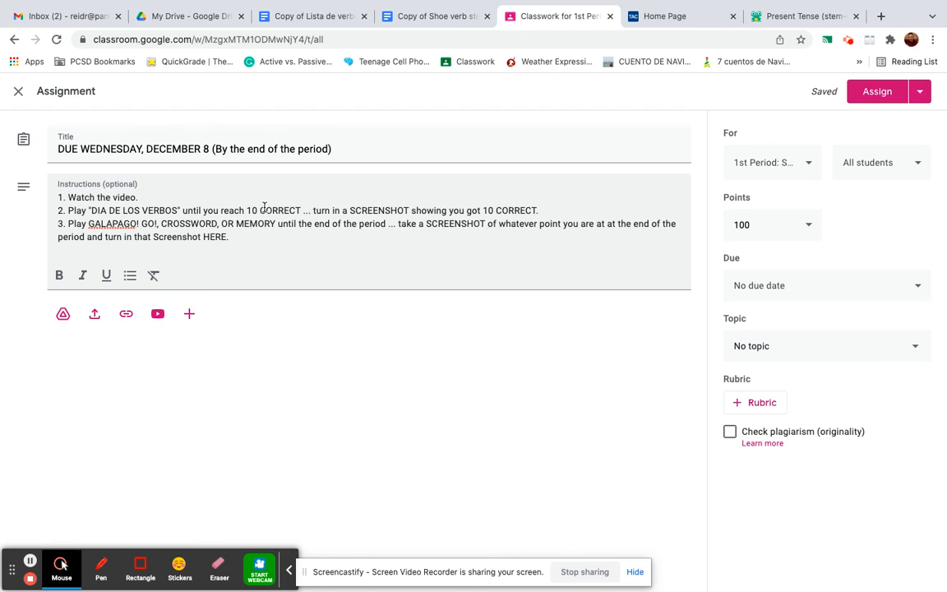